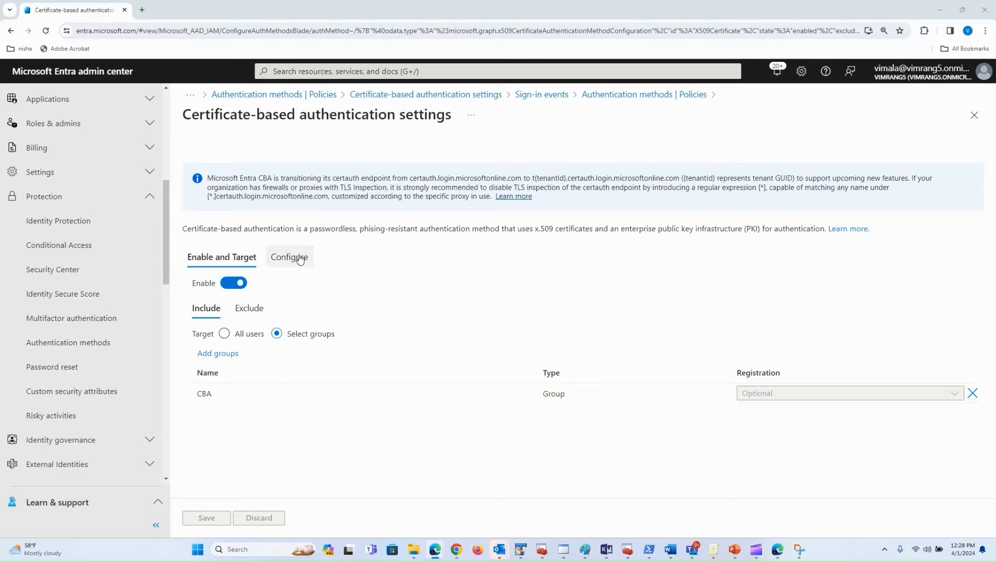
Step: Review the CBA configuration's multi-factor, high-affinity rule for OID 1.2.3.4, then head to office.com
left_click(289, 256)
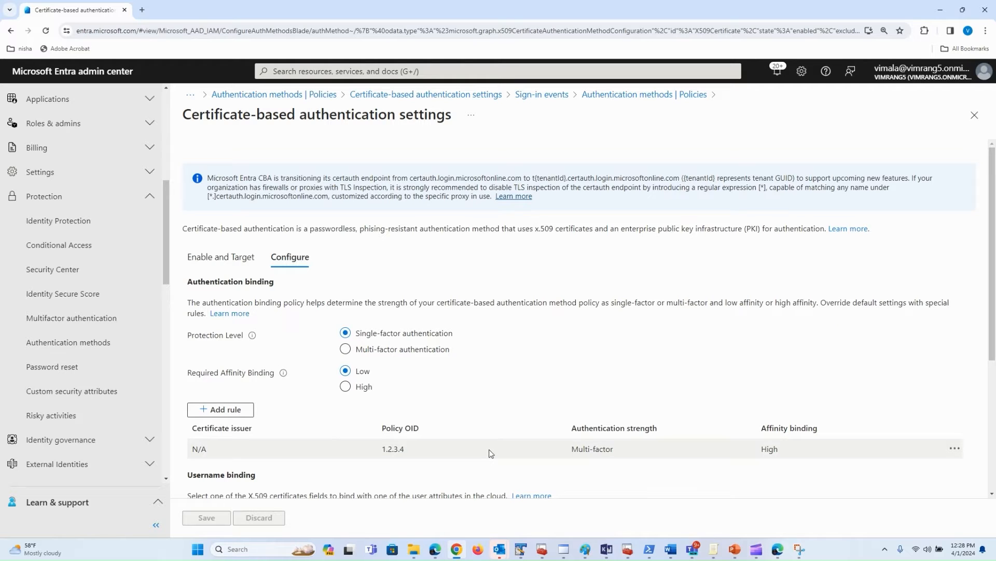
mouse_move(483, 449)
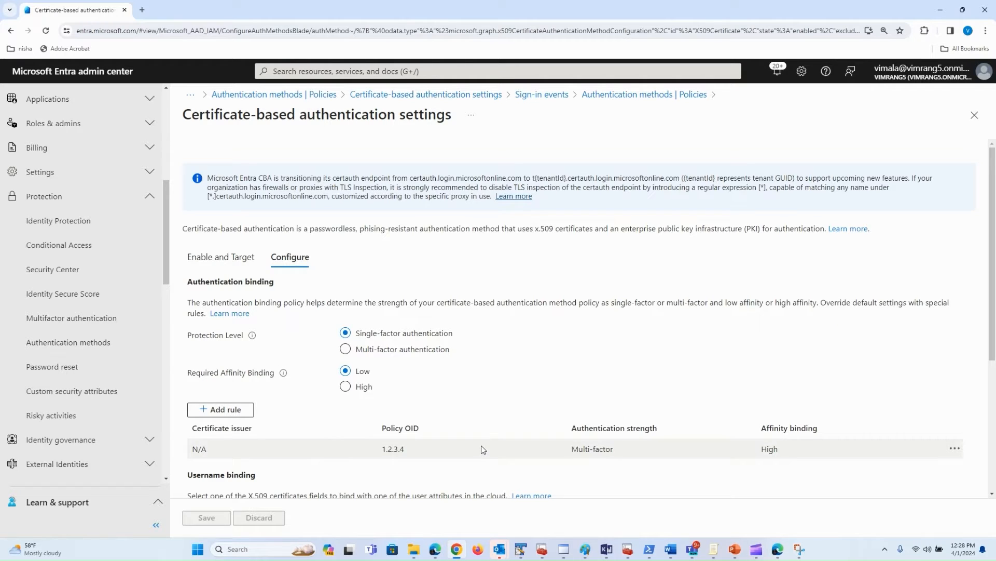
mouse_move(414, 457)
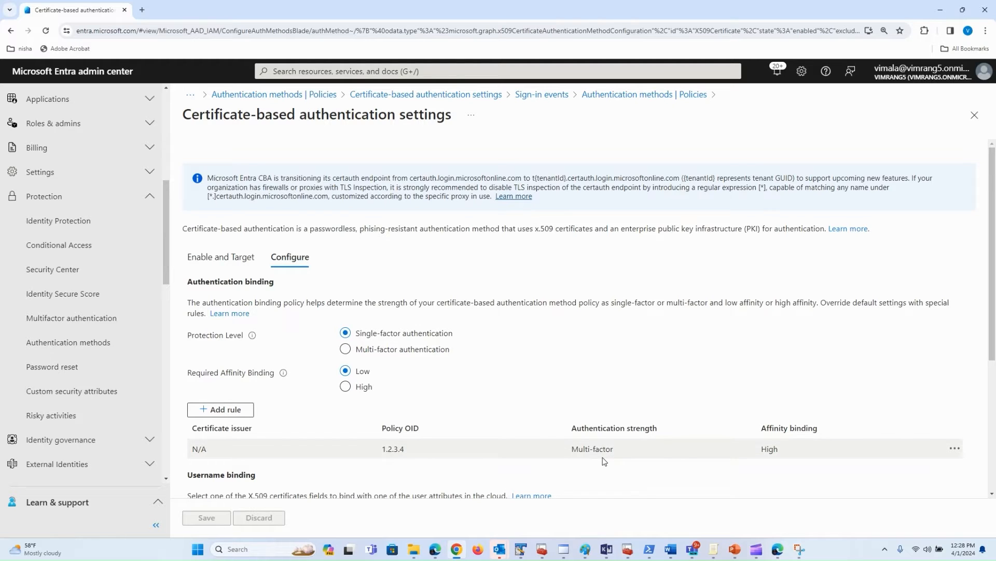
mouse_move(735, 460)
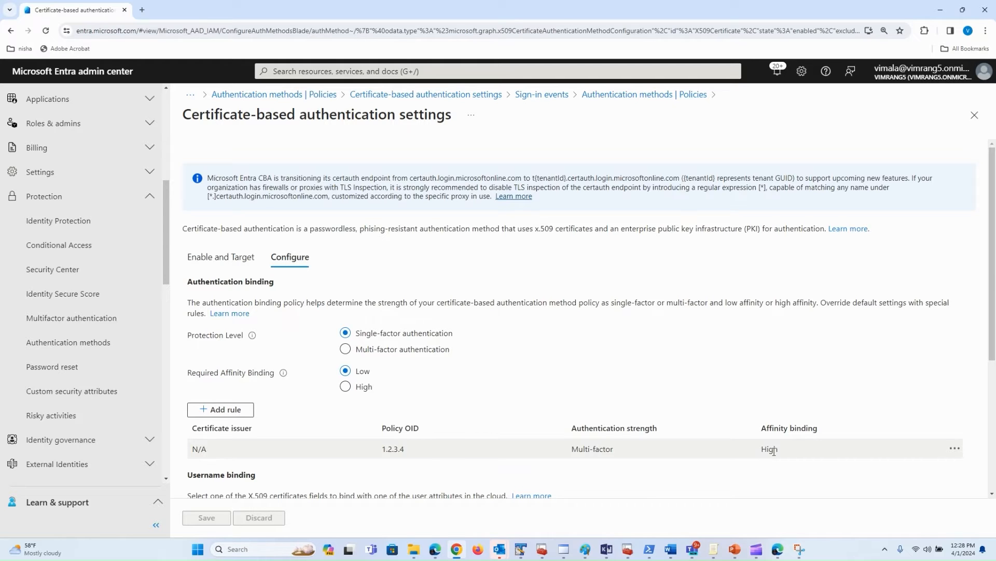
scroll("down", 3)
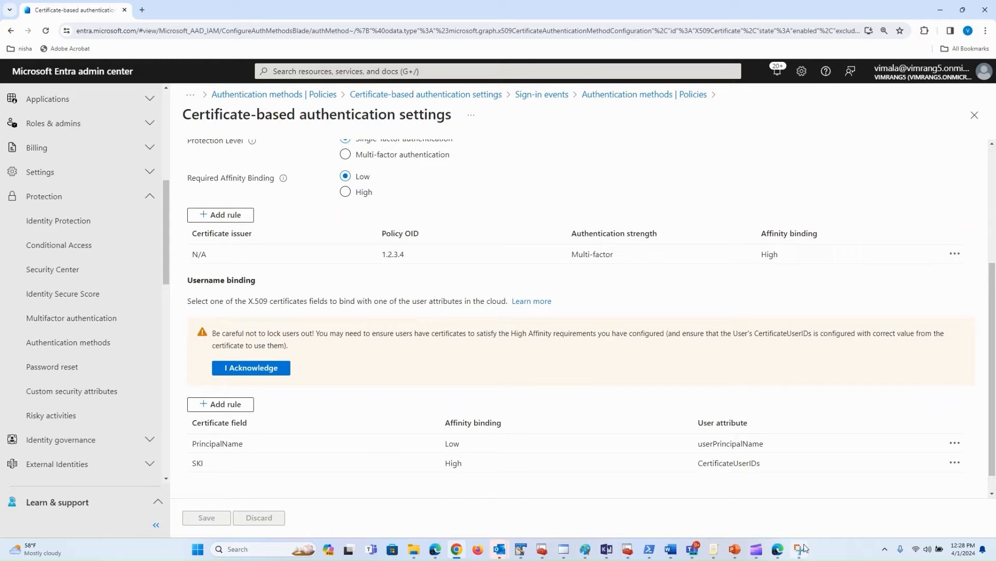
type("office.com")
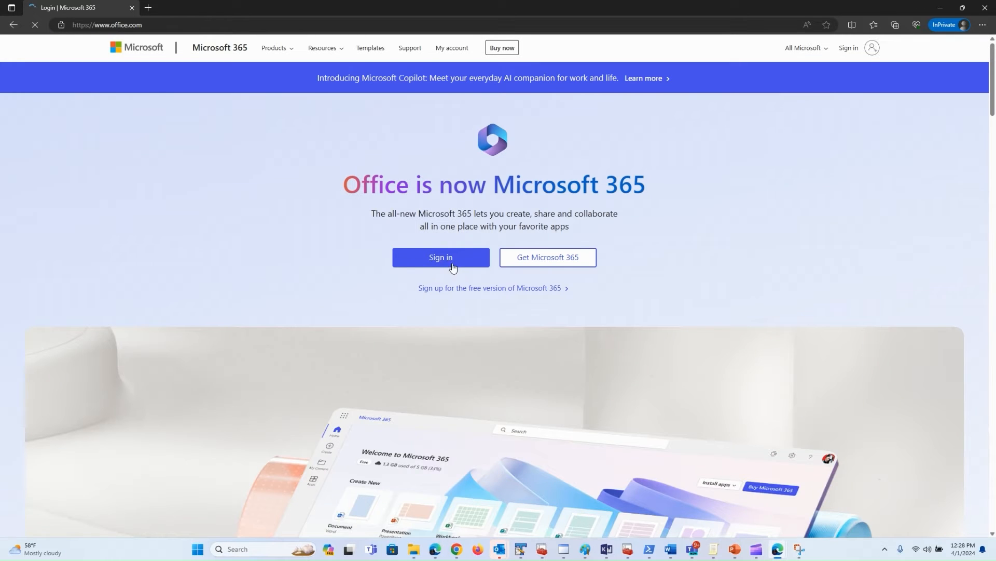
Step: Begin Microsoft 365 sign-in with the mfatest account name and reach the password prompt
left_click(440, 258)
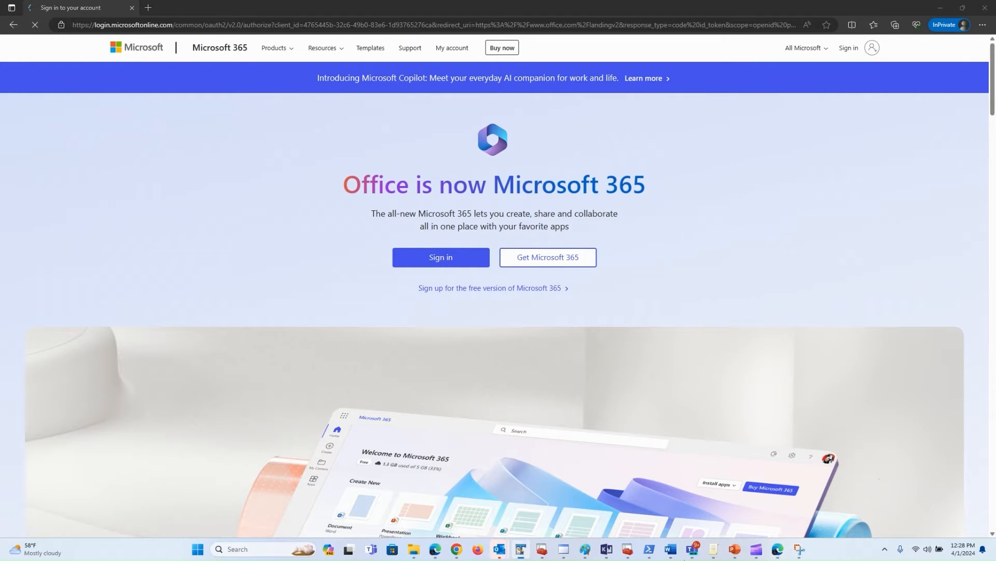
left_click(440, 257)
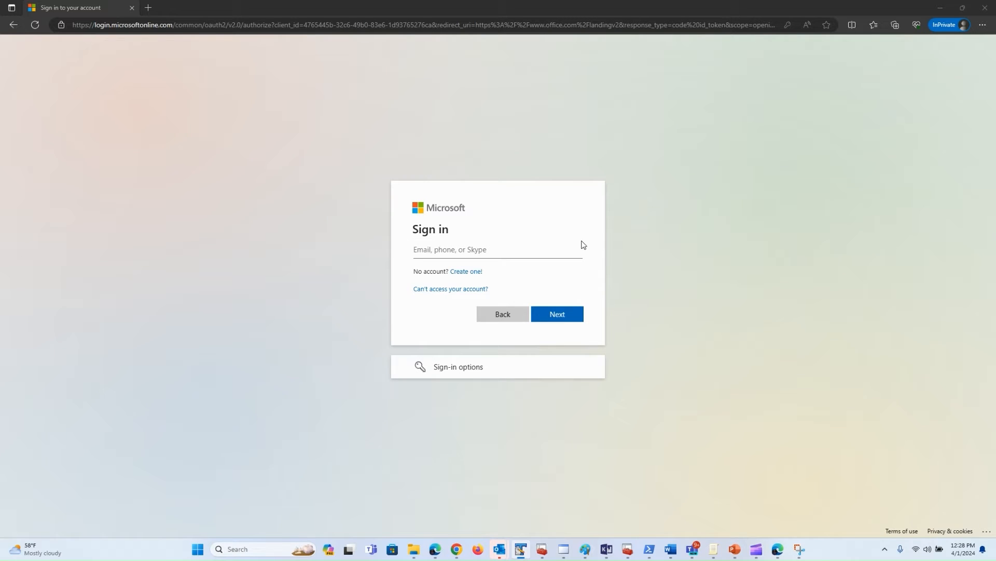
left_click(498, 249)
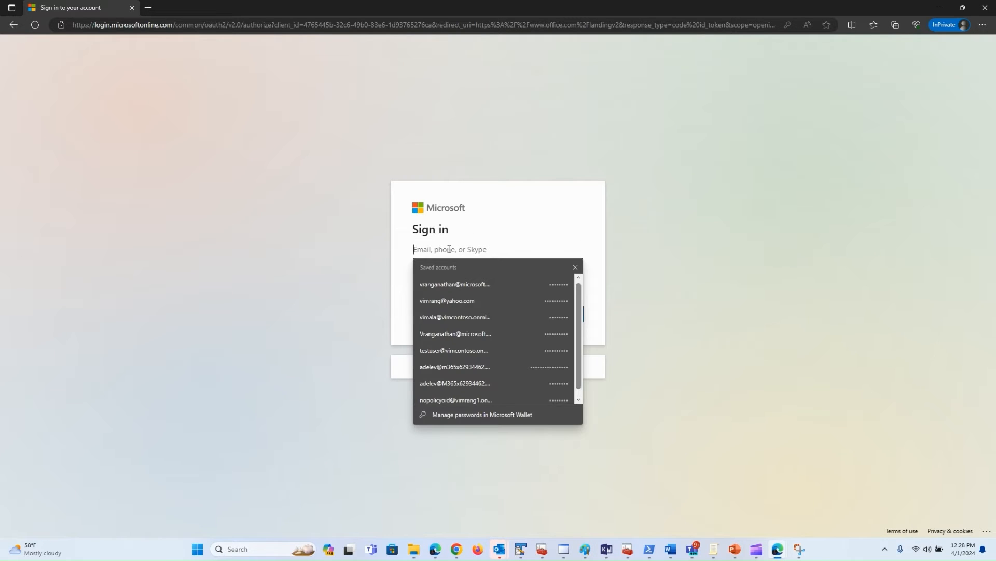
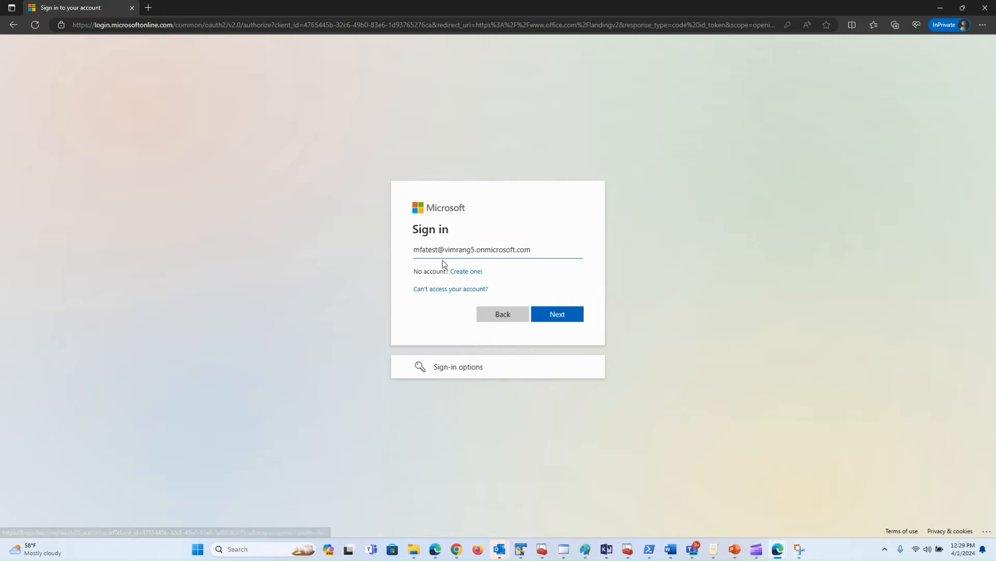
left_click(557, 314)
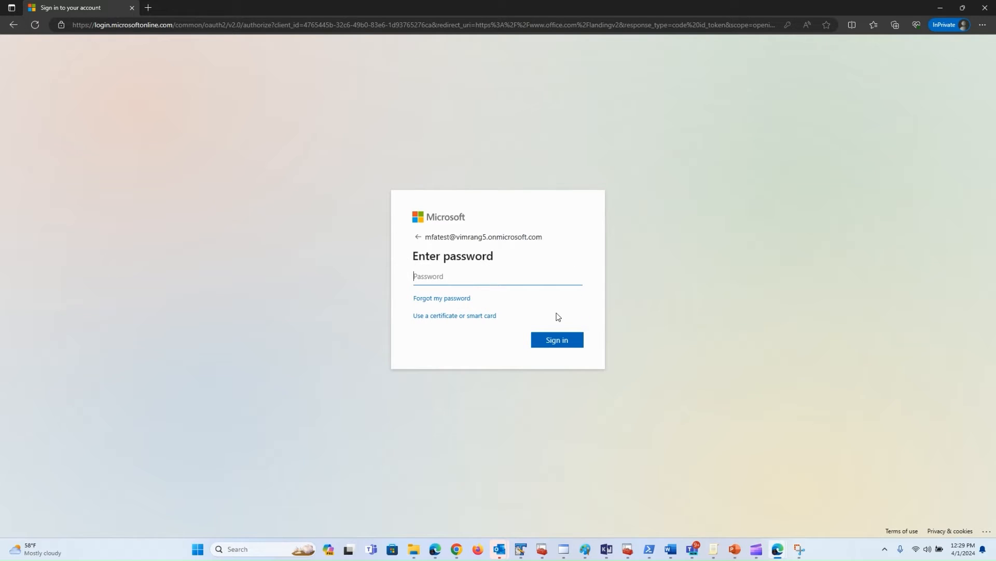
mouse_move(542, 322)
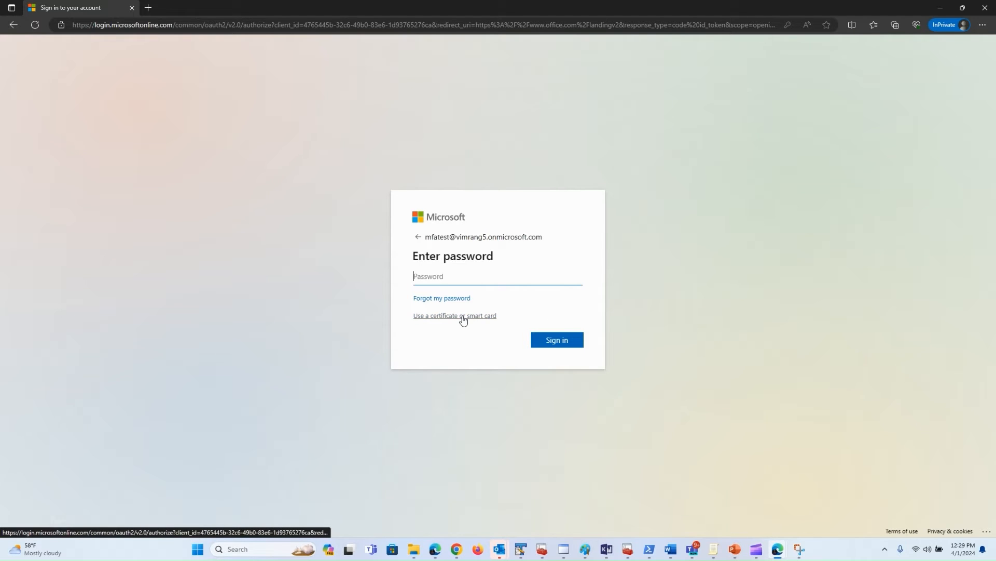
Step: Choose certificate sign-in, select the test user's certificate and confirm its policies include 1.2.3.4
left_click(455, 316)
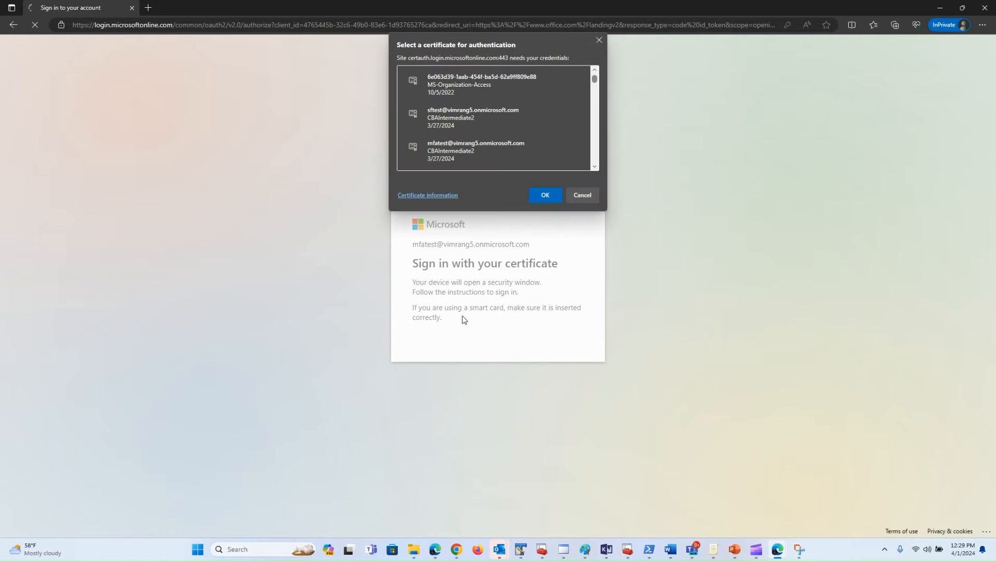
left_click(492, 151)
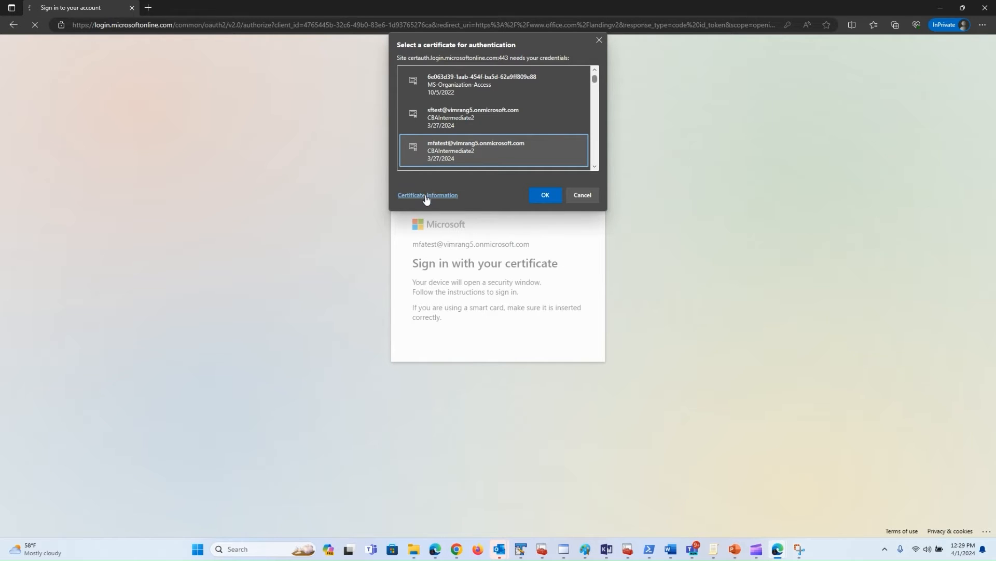
left_click(427, 197)
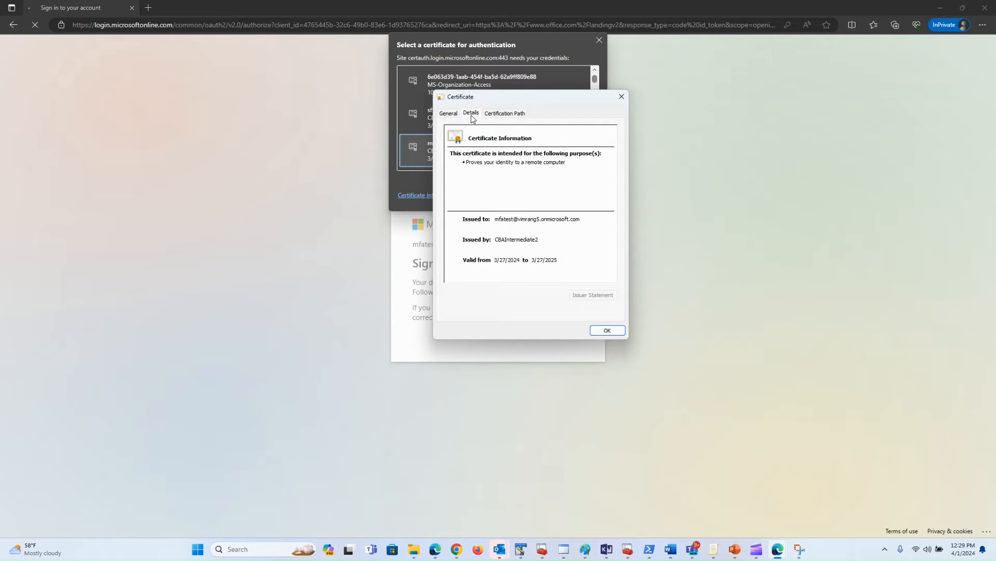
left_click(471, 113)
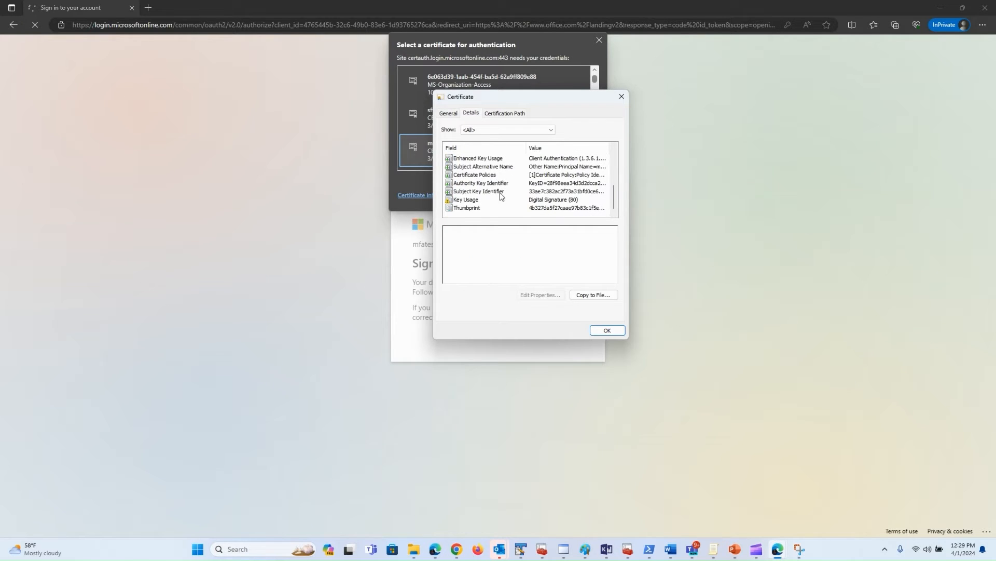
left_click(475, 174)
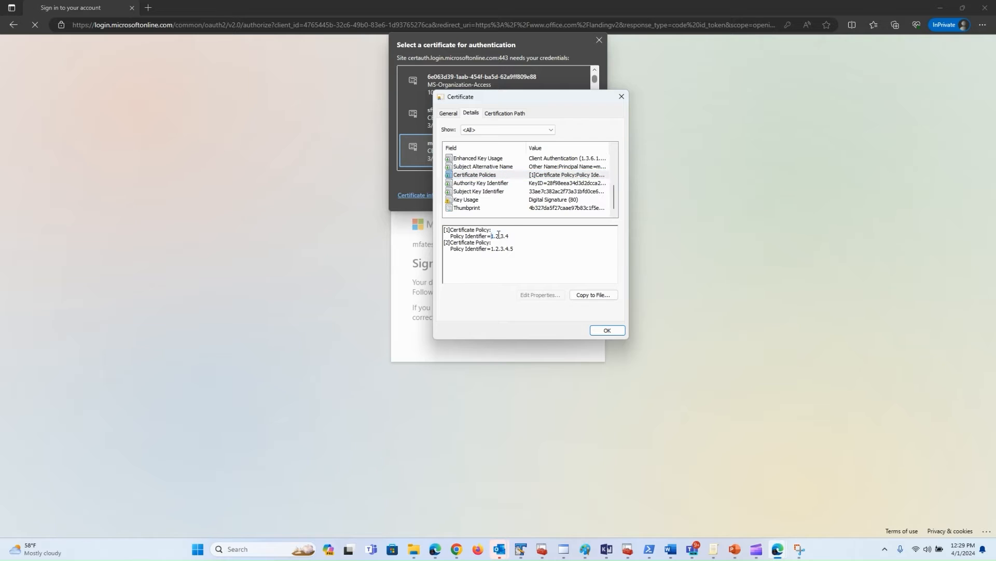
left_click(606, 330)
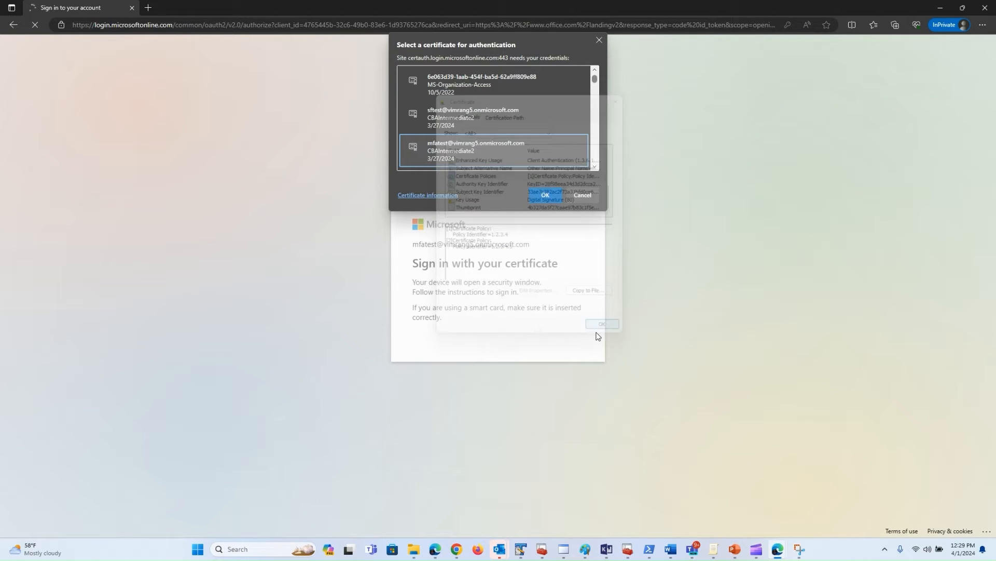
Step: Sign in with the chosen certificate and agree to stay signed in
left_click(545, 195)
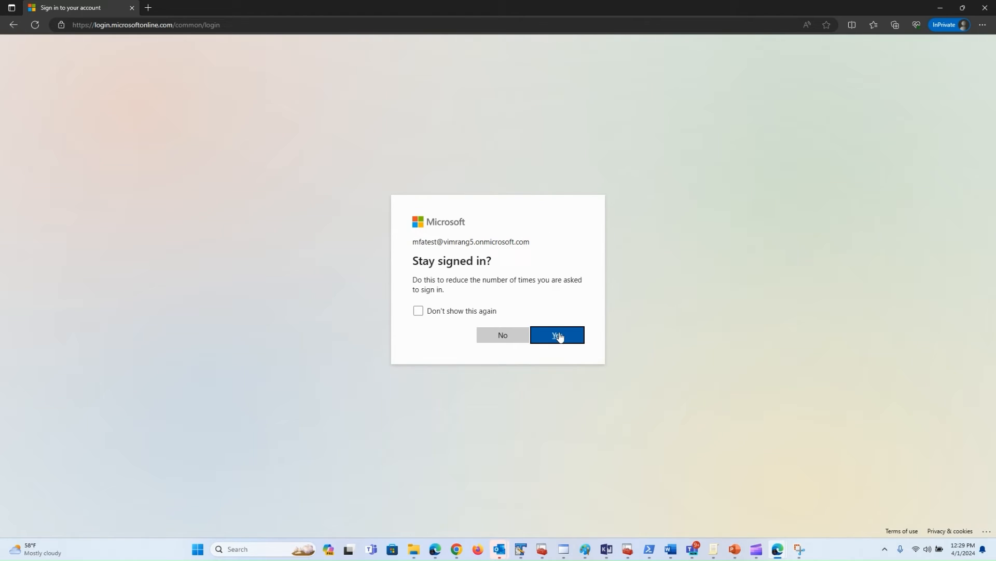
left_click(556, 336)
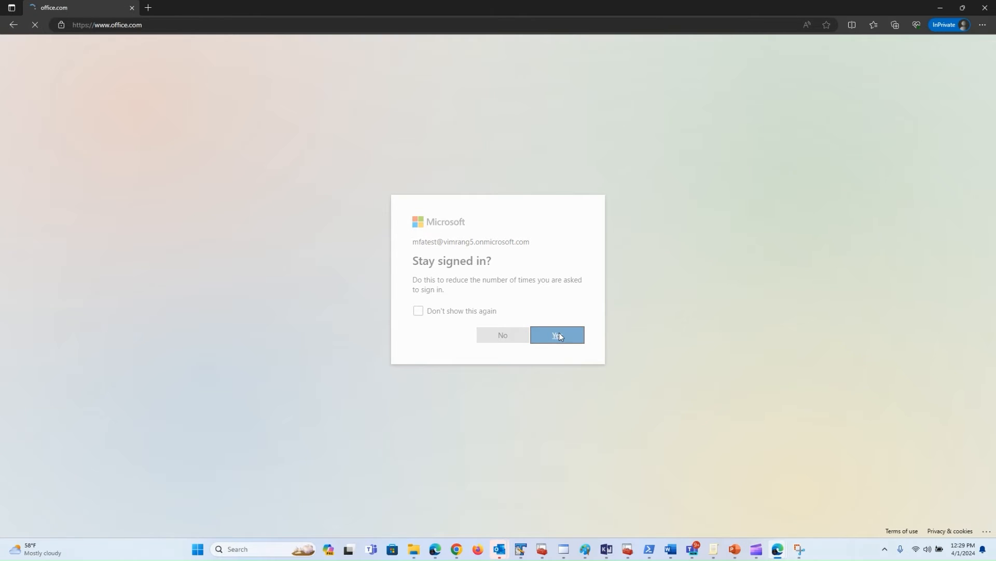
left_click(556, 335)
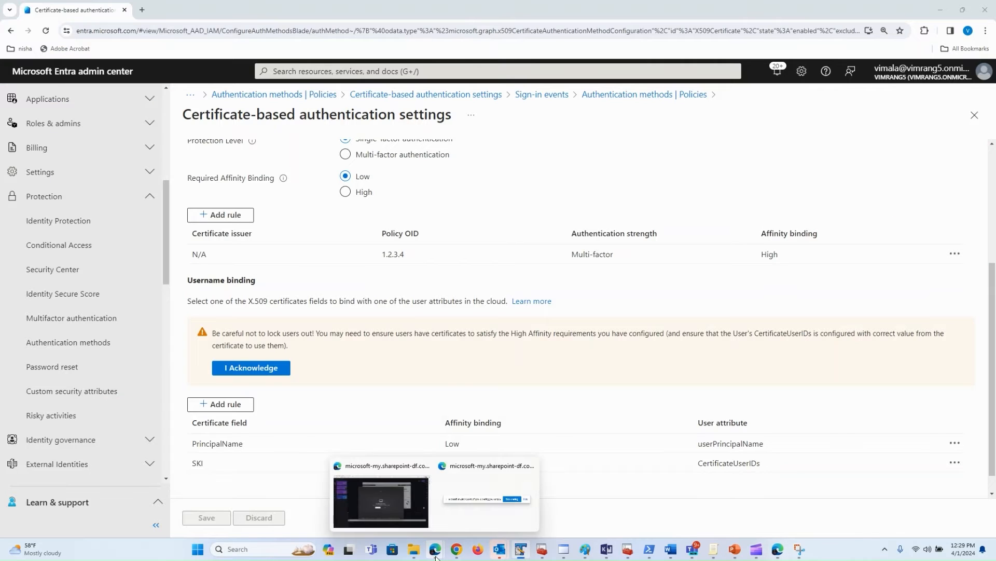
Step: Start a new InPrivate window from the Edge taskbar icon for the second user
right_click(435, 548)
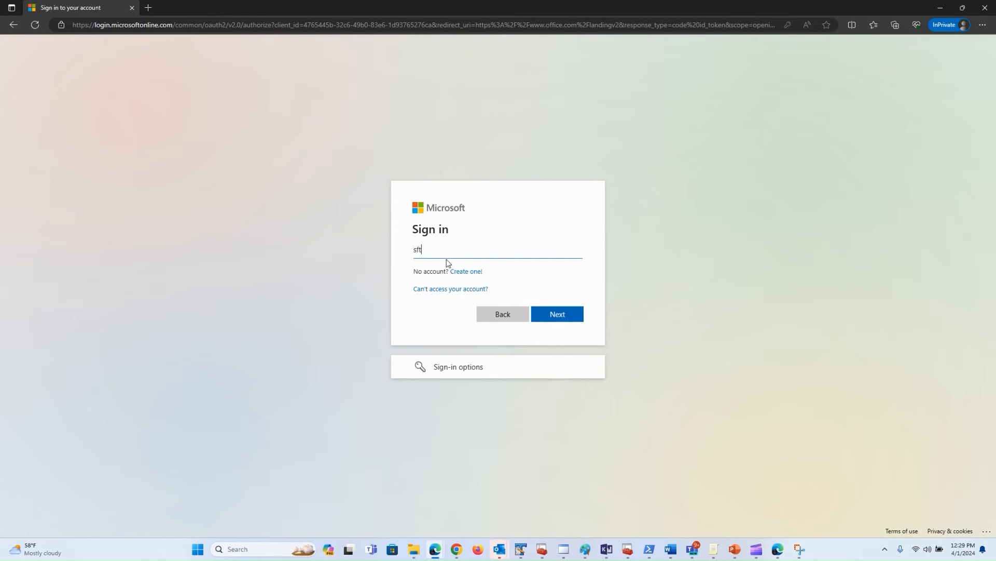
Step: Submit sftest's account name and inspect its CBAIntermediate2 certificate's policies 1.2.3.4.7 and 1.2.3.4.8
left_click(557, 314)
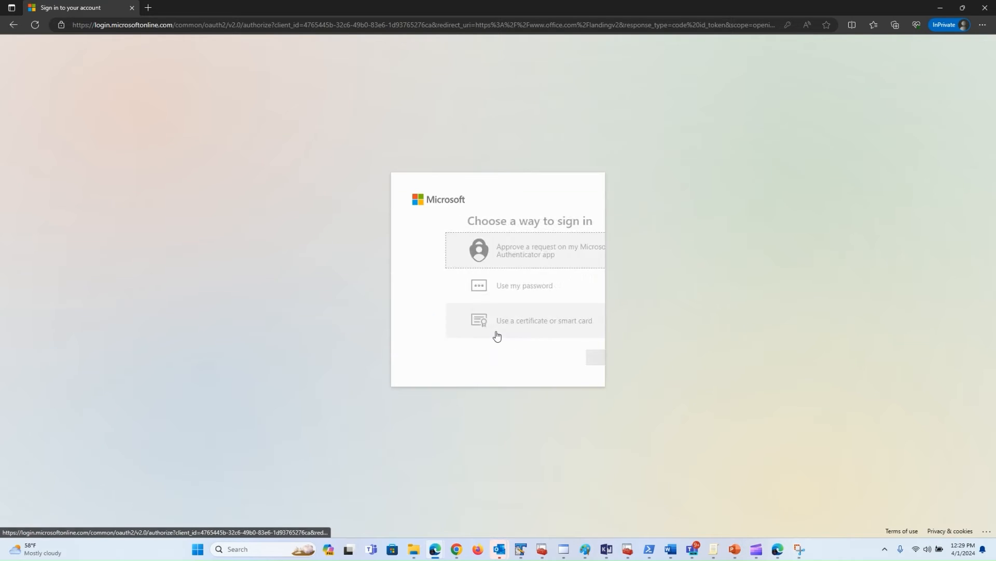
left_click(530, 320)
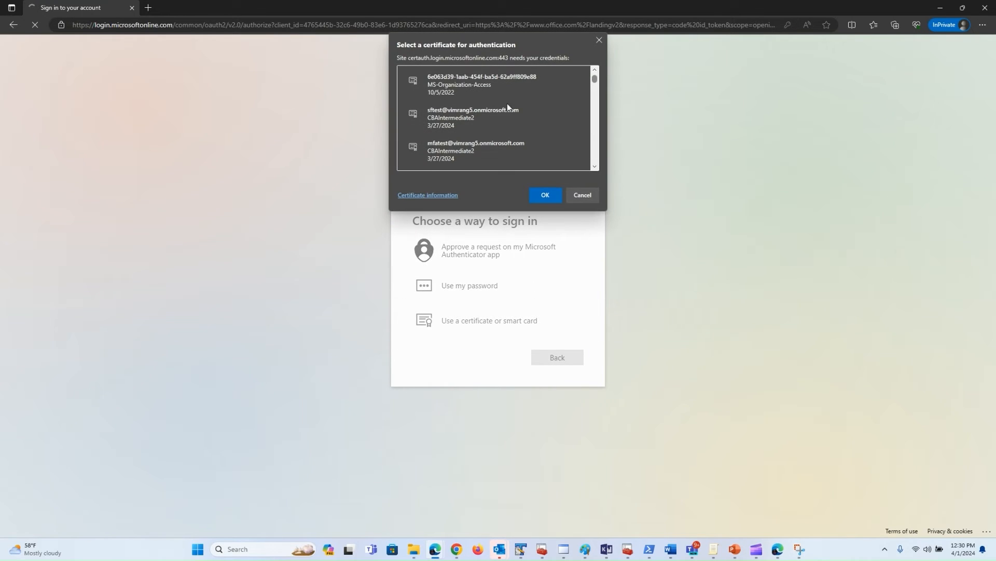
left_click(428, 195)
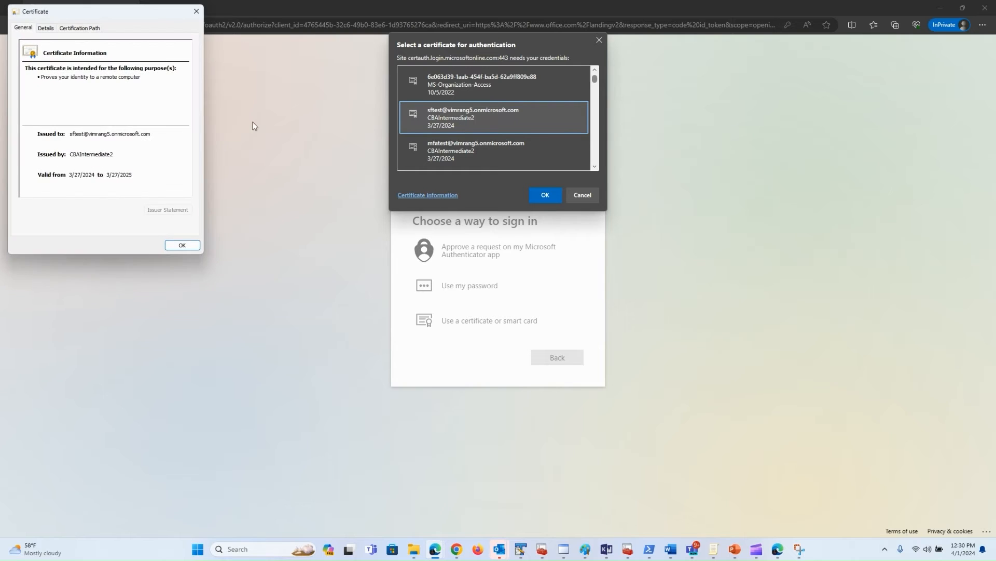
left_click(45, 27)
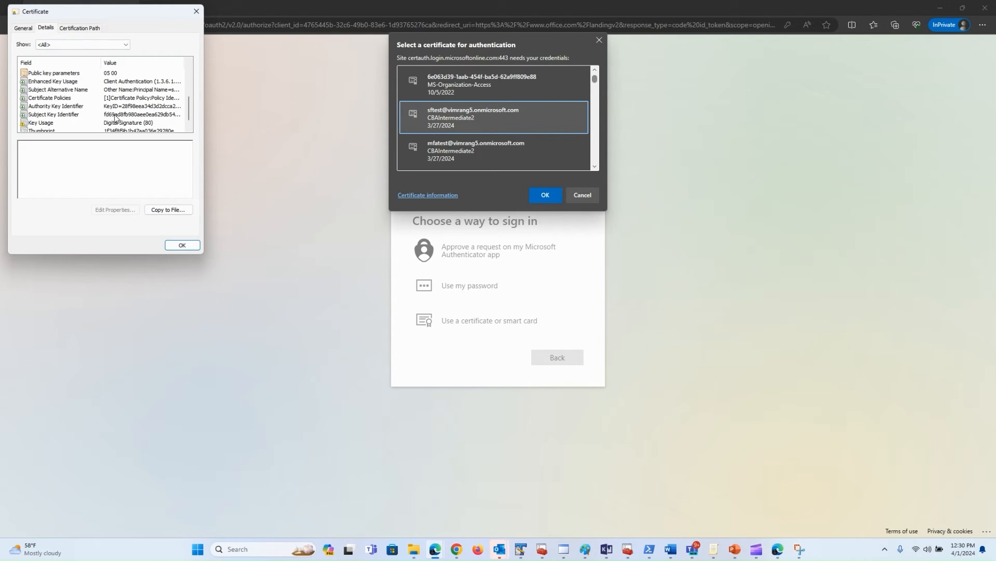
left_click(54, 97)
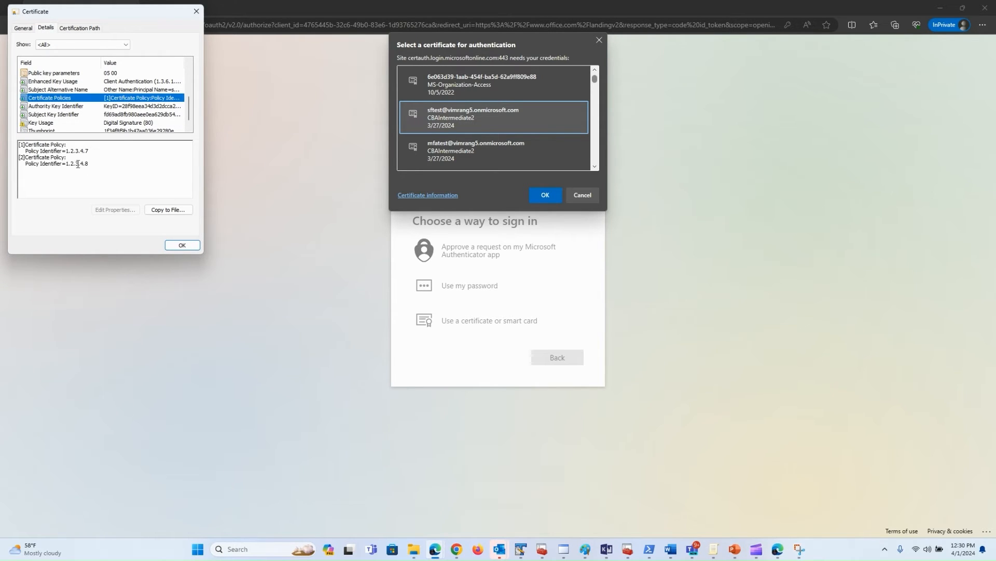
left_click(183, 247)
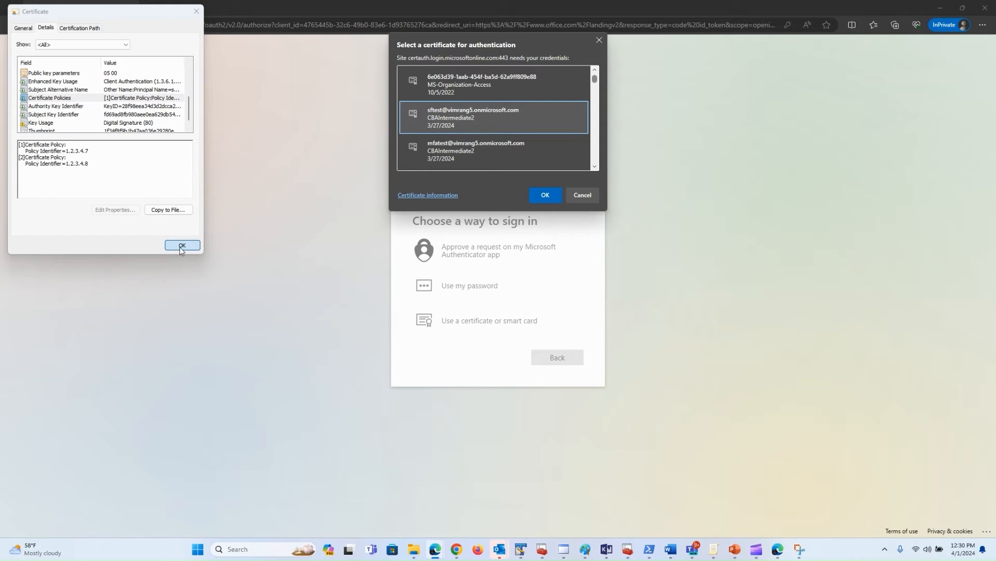
Step: Authenticate with the sftest certificate and agree to stay signed in
left_click(183, 245)
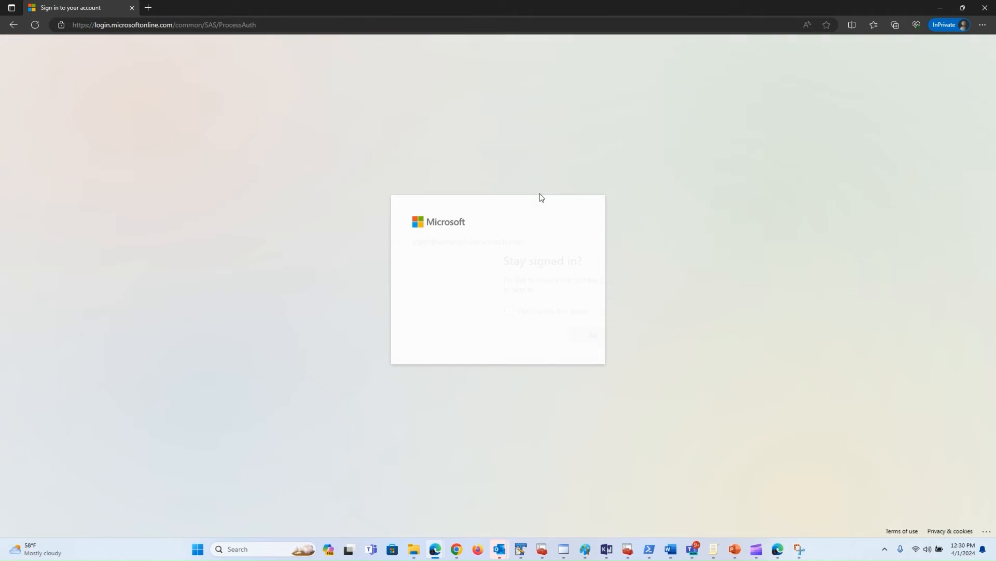
left_click(556, 336)
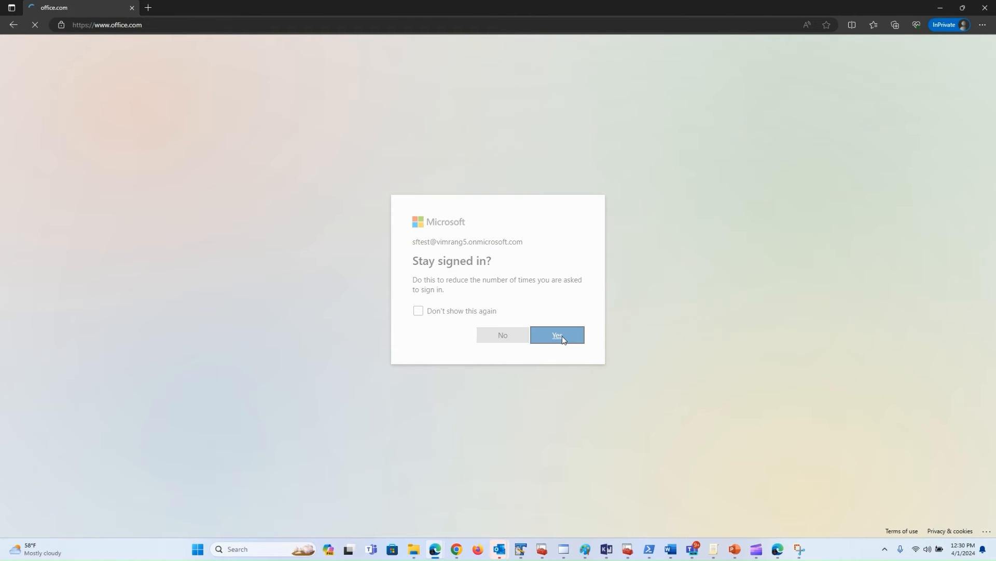
left_click(557, 336)
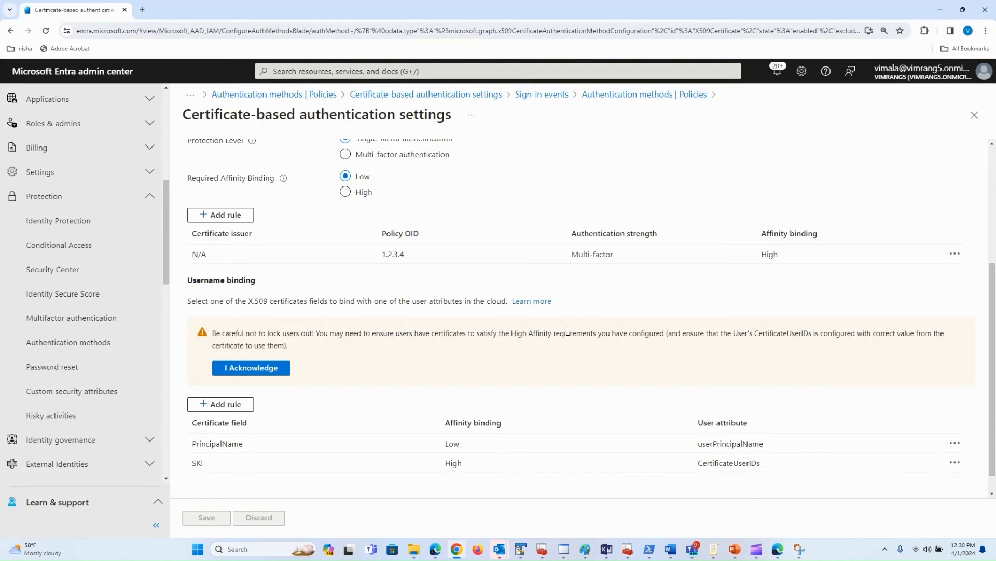
Step: Scroll the CBA settings to review the 1.2.3.4 multi-factor rule
scroll("down", 3)
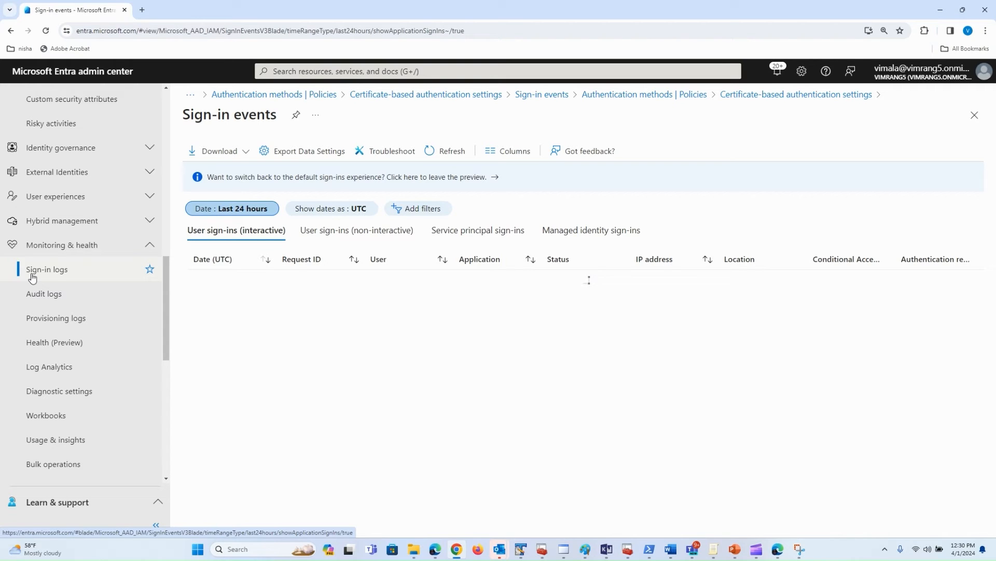
mouse_move(44, 294)
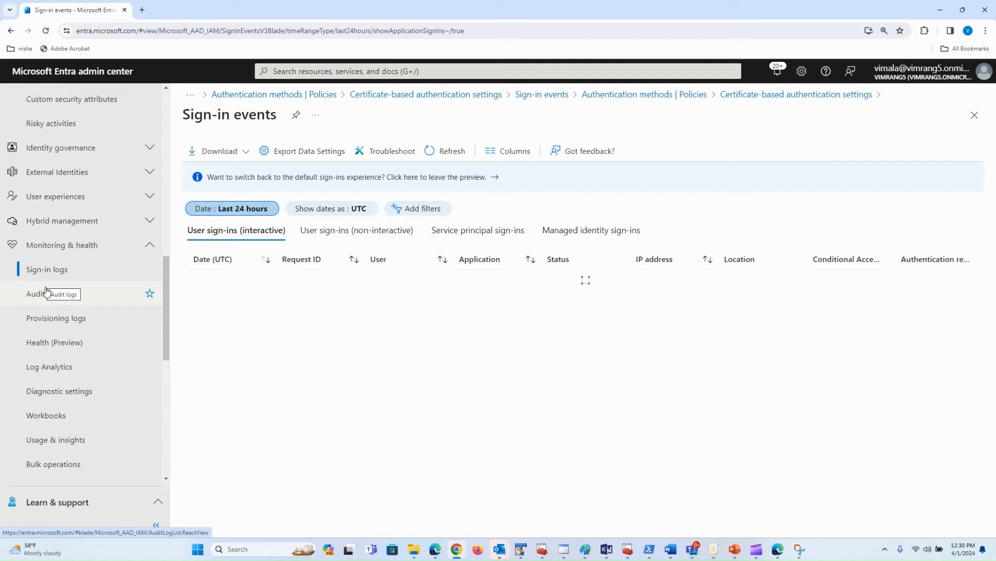
mouse_move(44, 292)
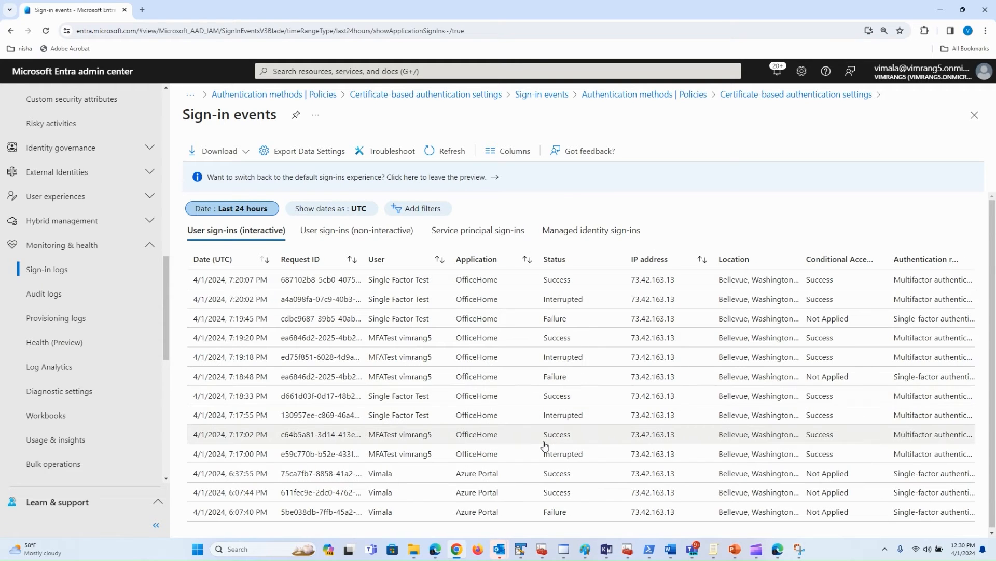
mouse_move(421, 420)
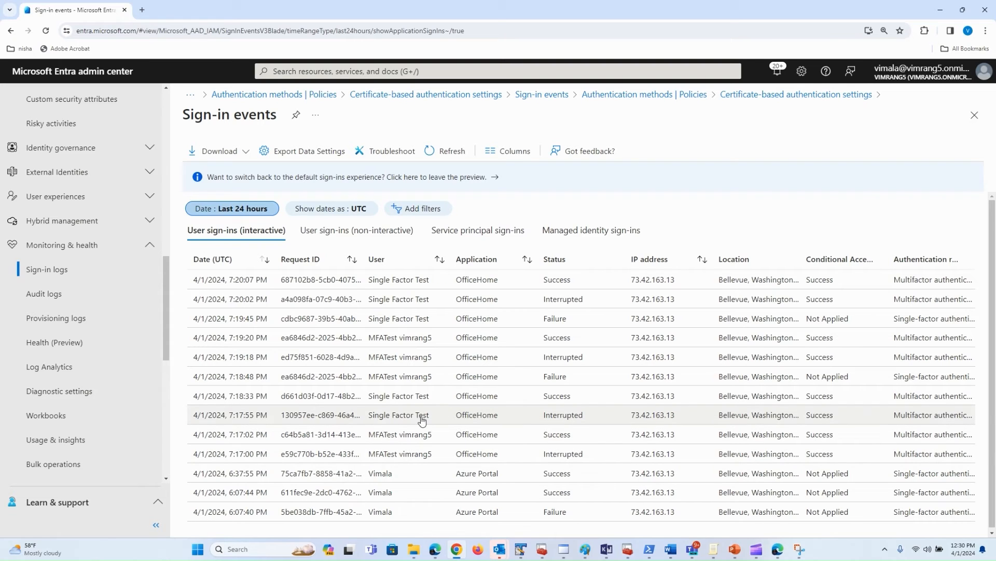
Step: Inspect Single Factor Test sign-ins' additional details showing the sftest CBAIntermediate2 certificate
left_click(399, 414)
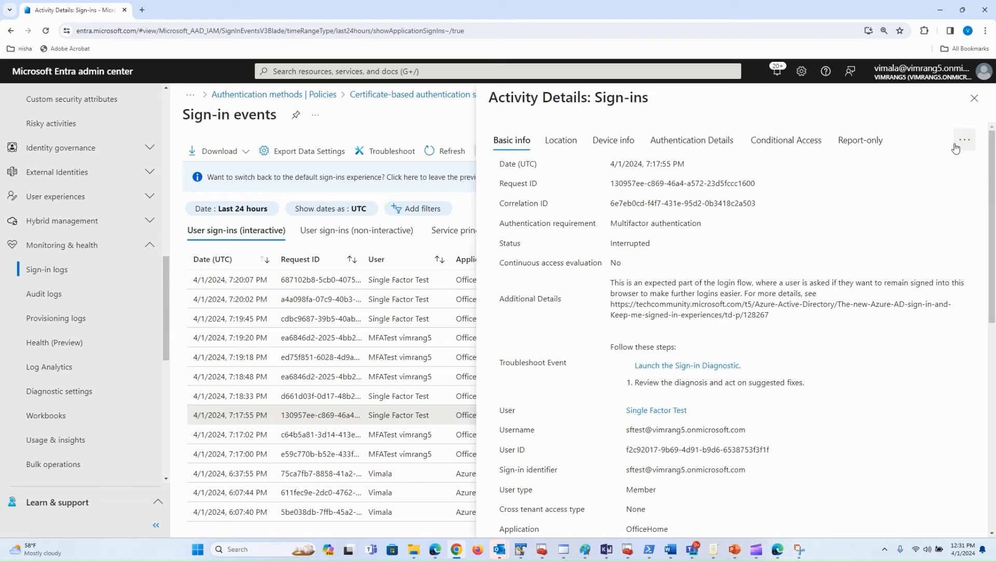
left_click(876, 141)
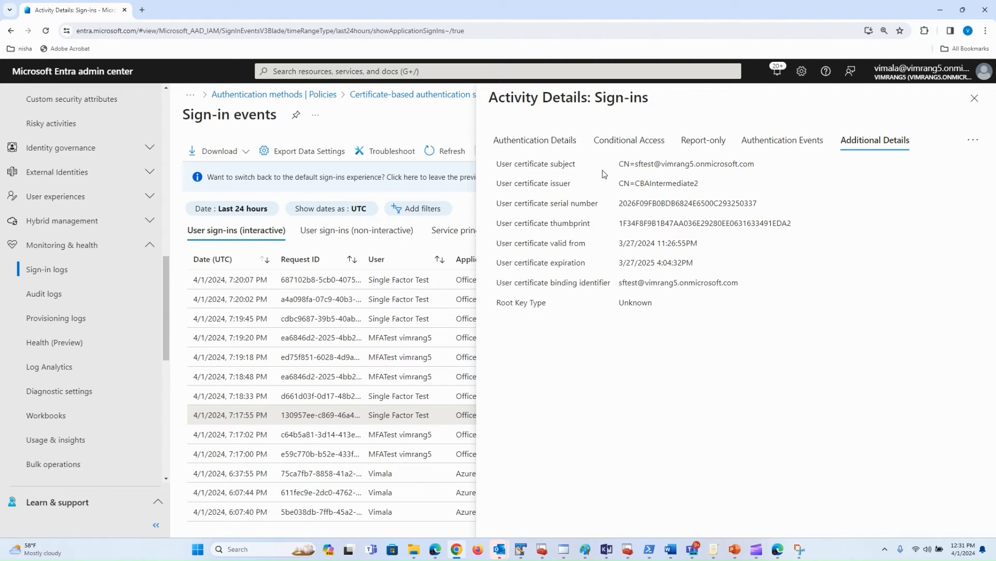
mouse_move(655, 323)
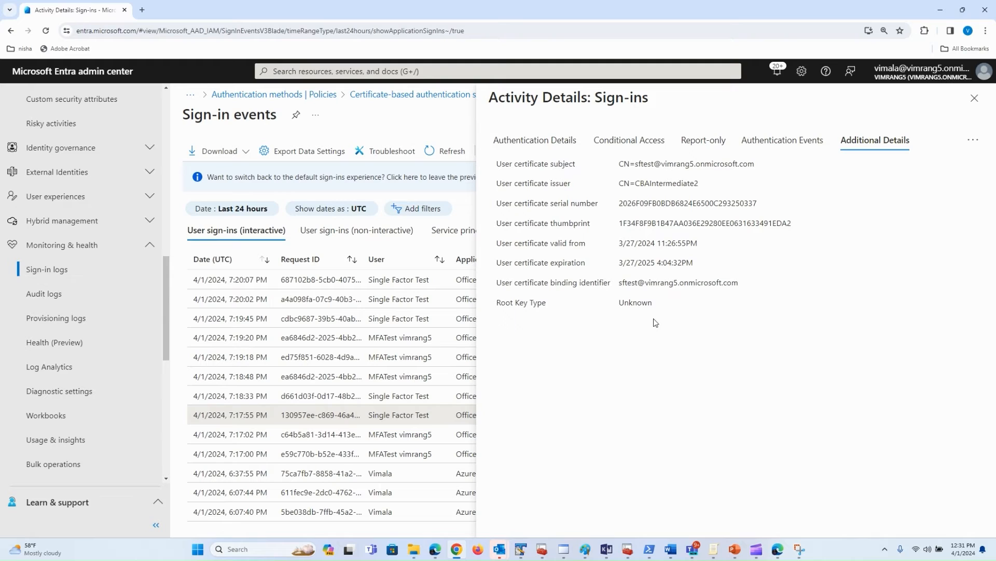
mouse_move(573, 412)
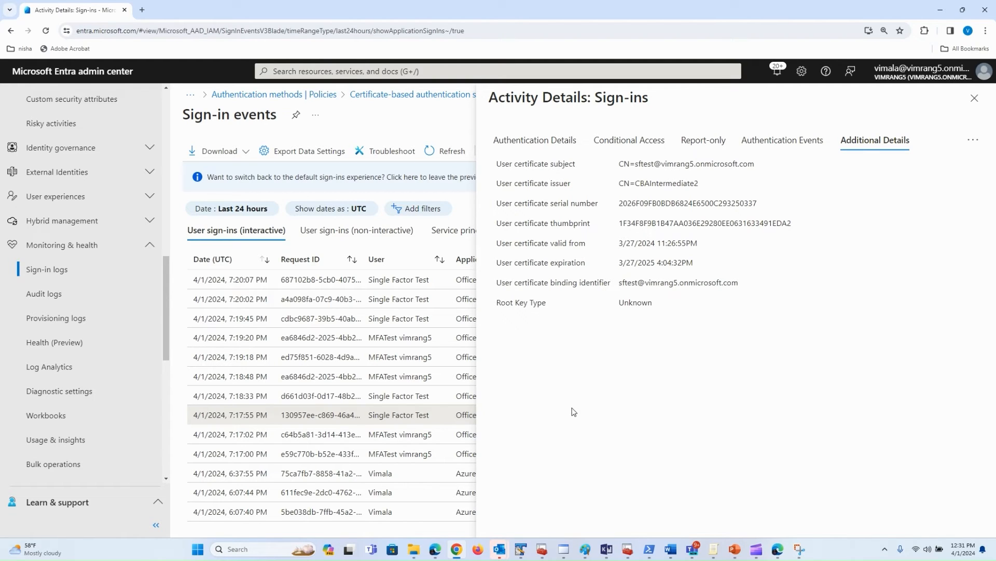
mouse_move(467, 329)
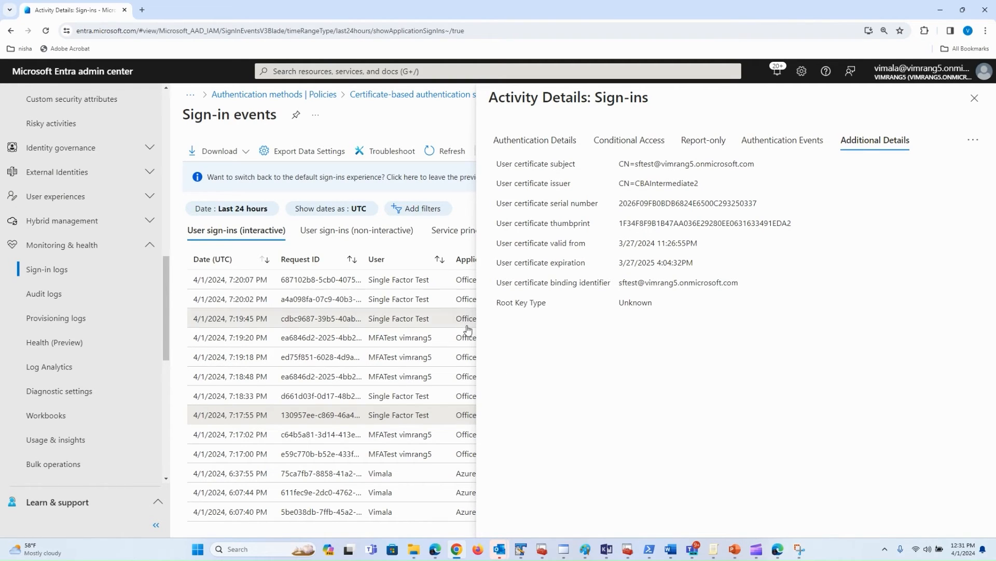
left_click(321, 279)
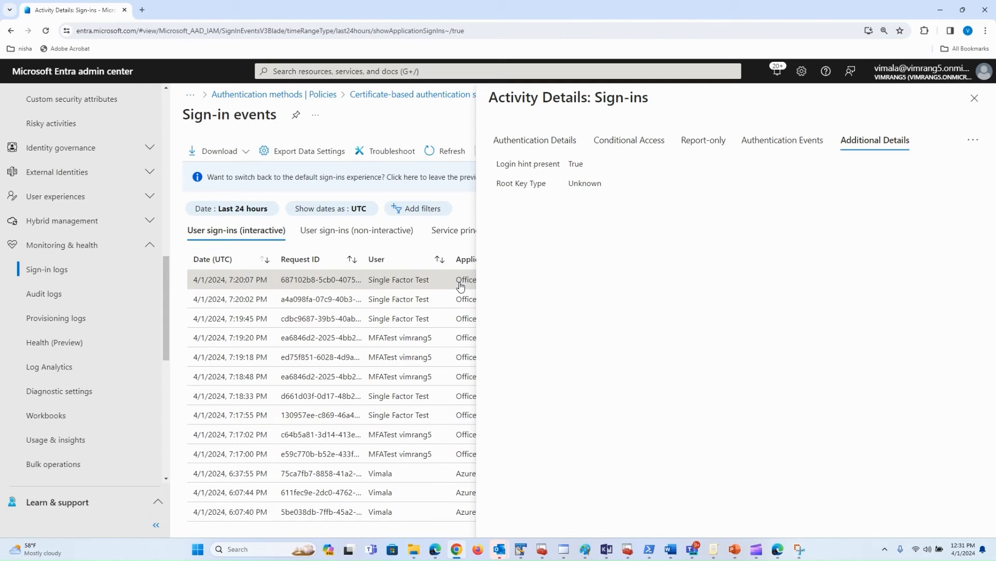
left_click(973, 98)
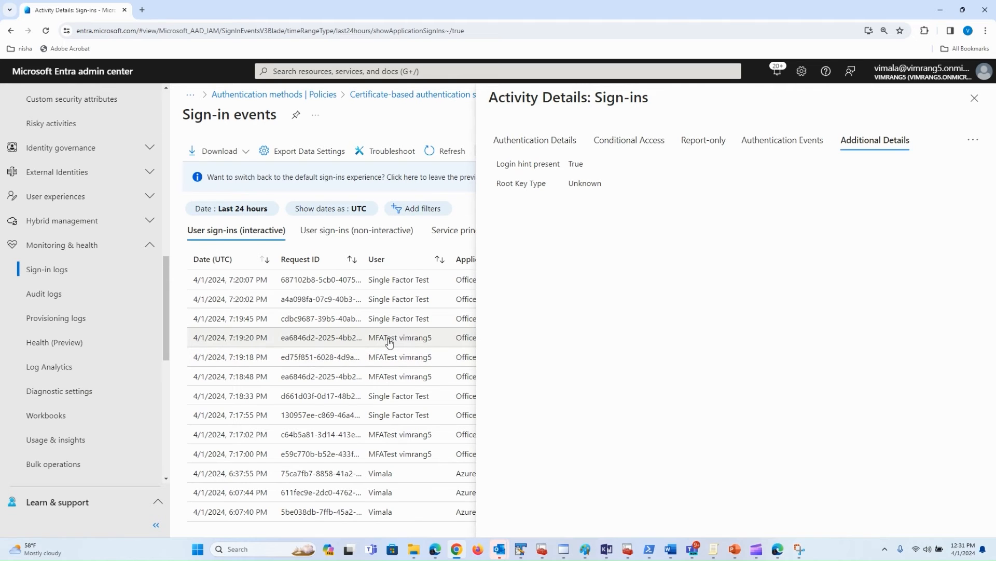
Step: Inspect an MFATest sign-in showing multiFactorAuthentication from OID 1.2.3.4, SKI binding and High Affinity
left_click(978, 99)
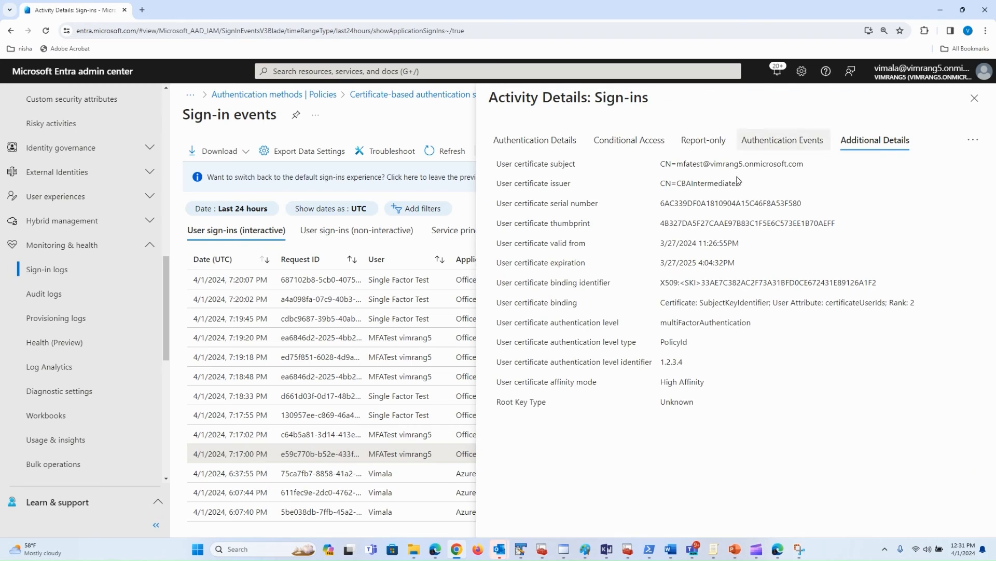
mouse_move(598, 362)
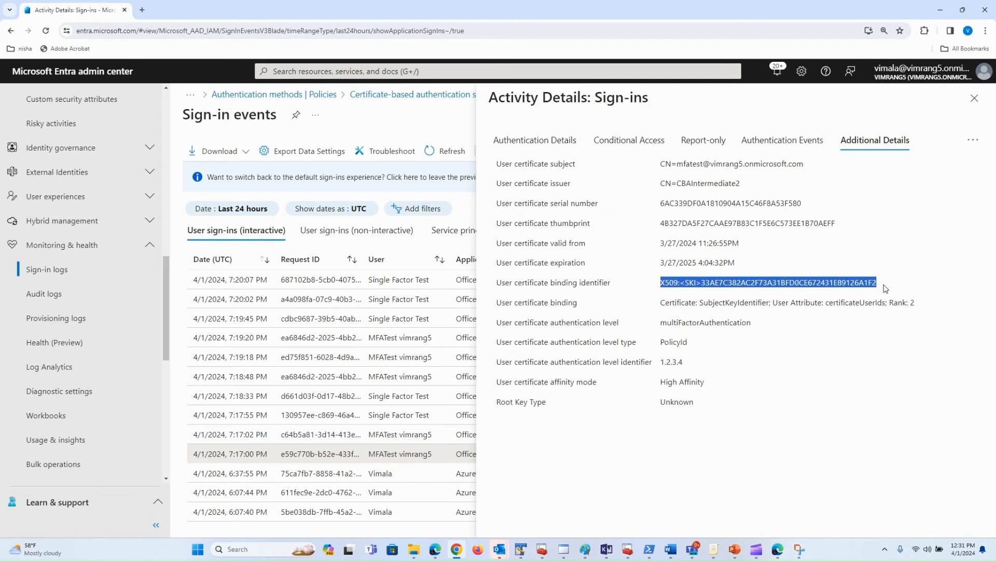
mouse_move(748, 321)
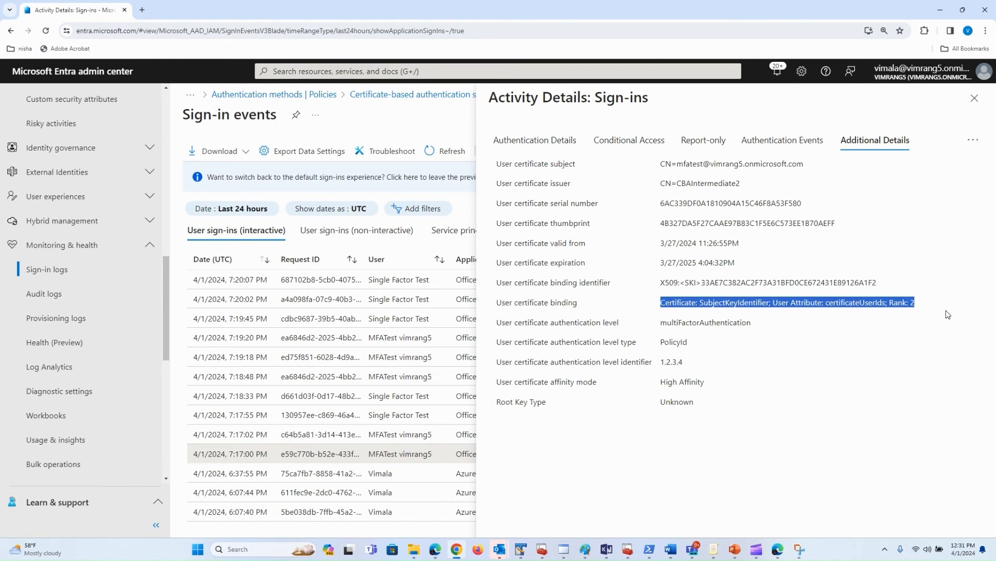
mouse_move(763, 304)
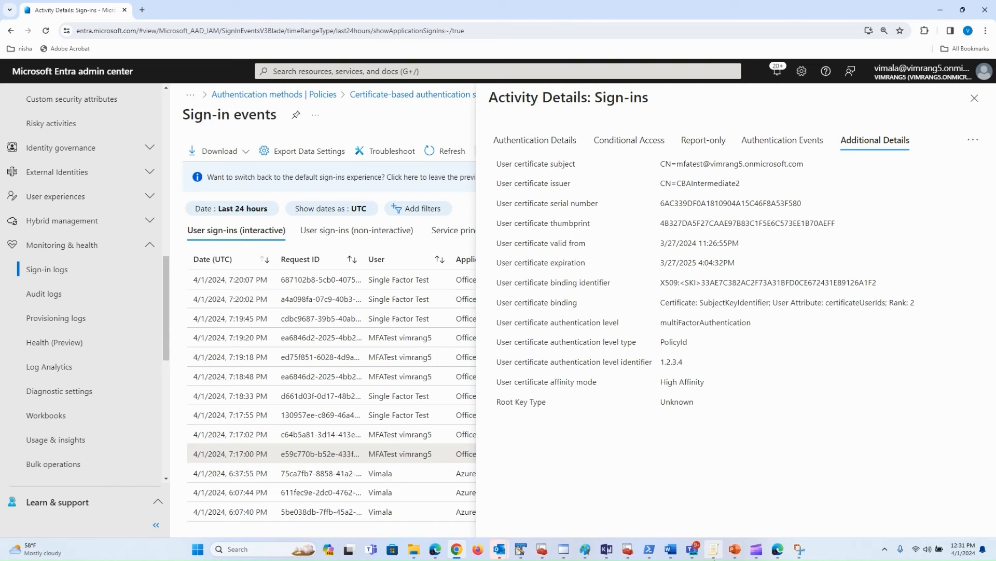
Step: Start a new InPrivate browsing window from the Edge taskbar icon
right_click(437, 548)
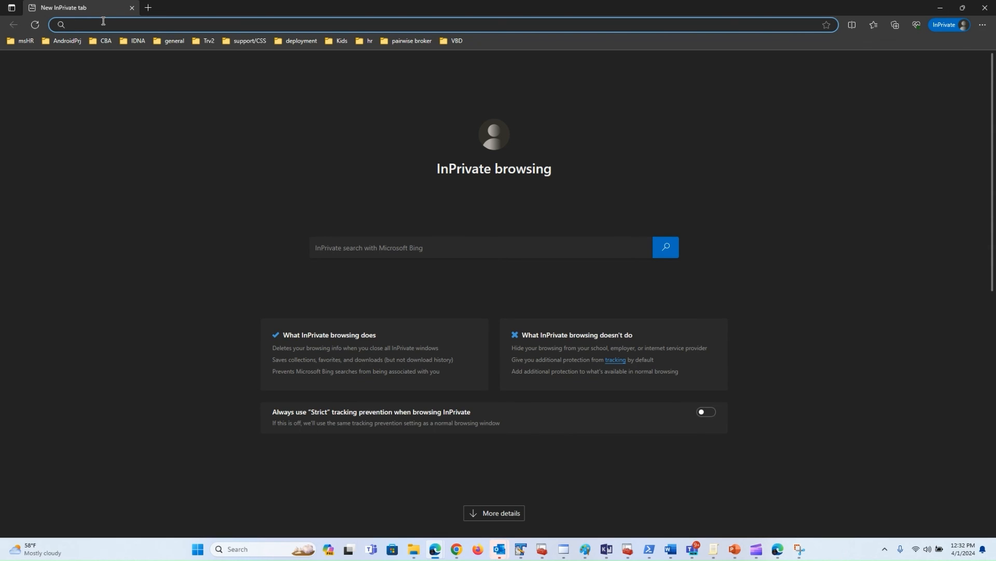
Step: Go to office.com and begin signing in as mfatest
type("office")
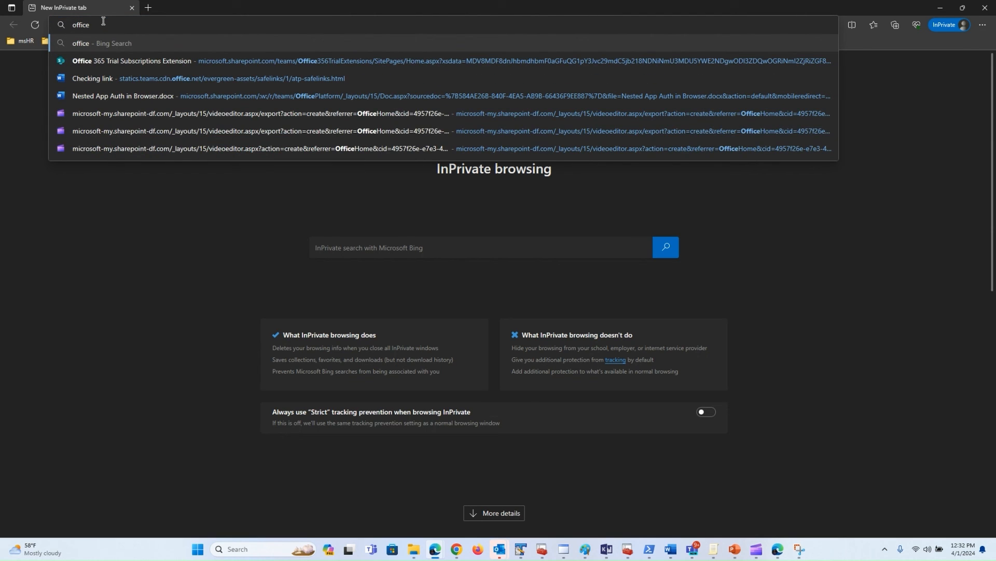
key("Enter")
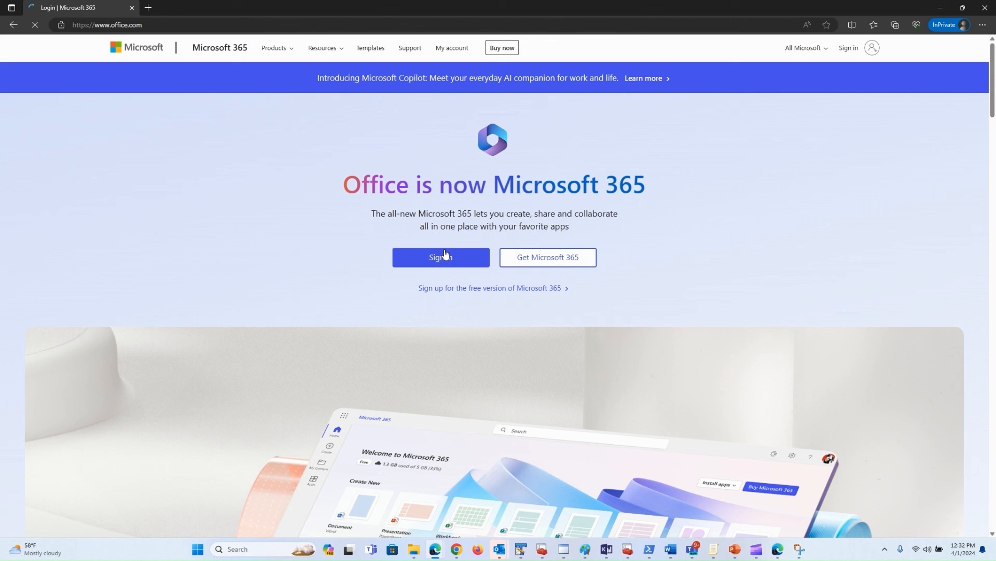
left_click(441, 256)
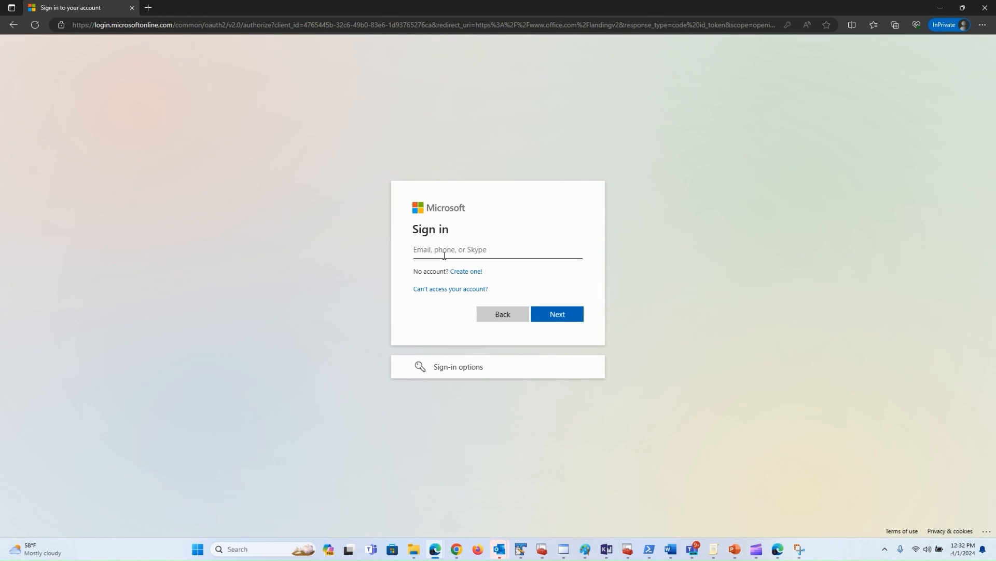
type("mfatest")
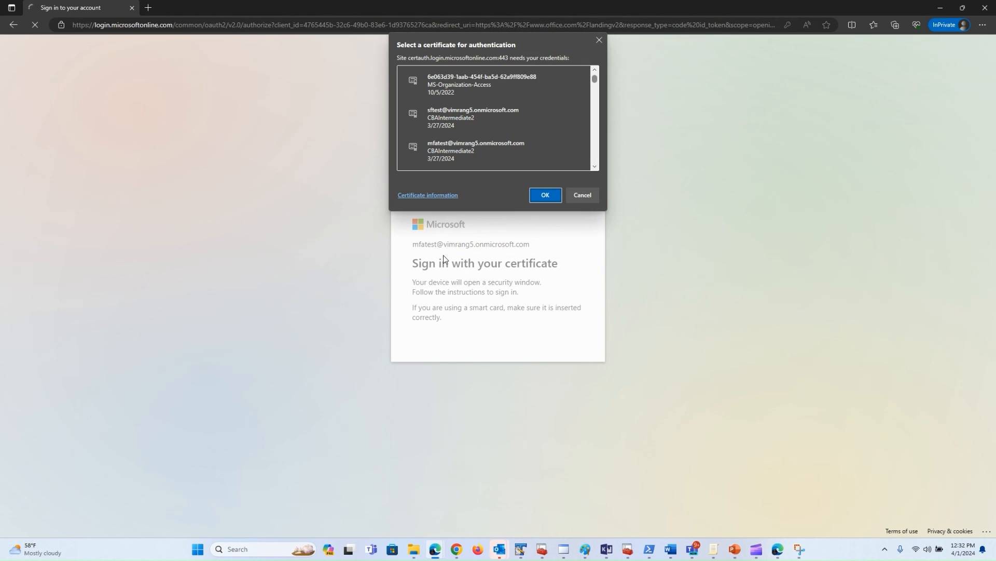
Step: Authenticate with the mfatest CBAIntermediate2 certificate and stay signed in
left_click(494, 151)
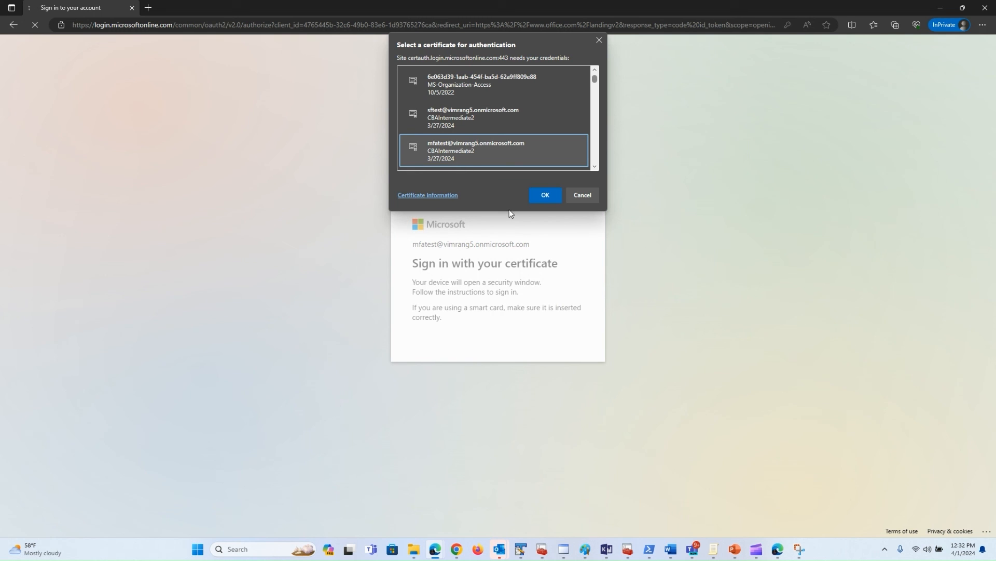
left_click(544, 194)
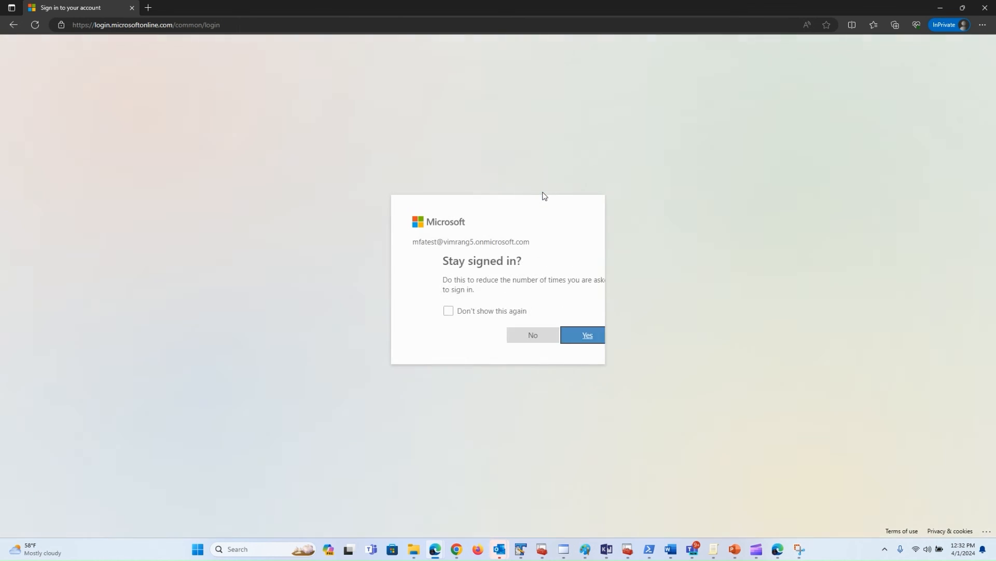
left_click(584, 336)
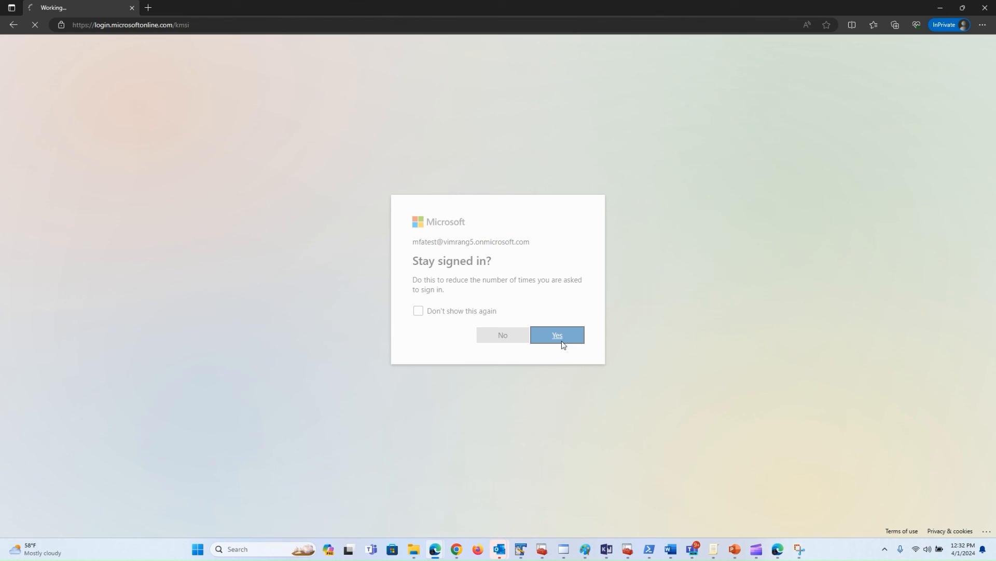